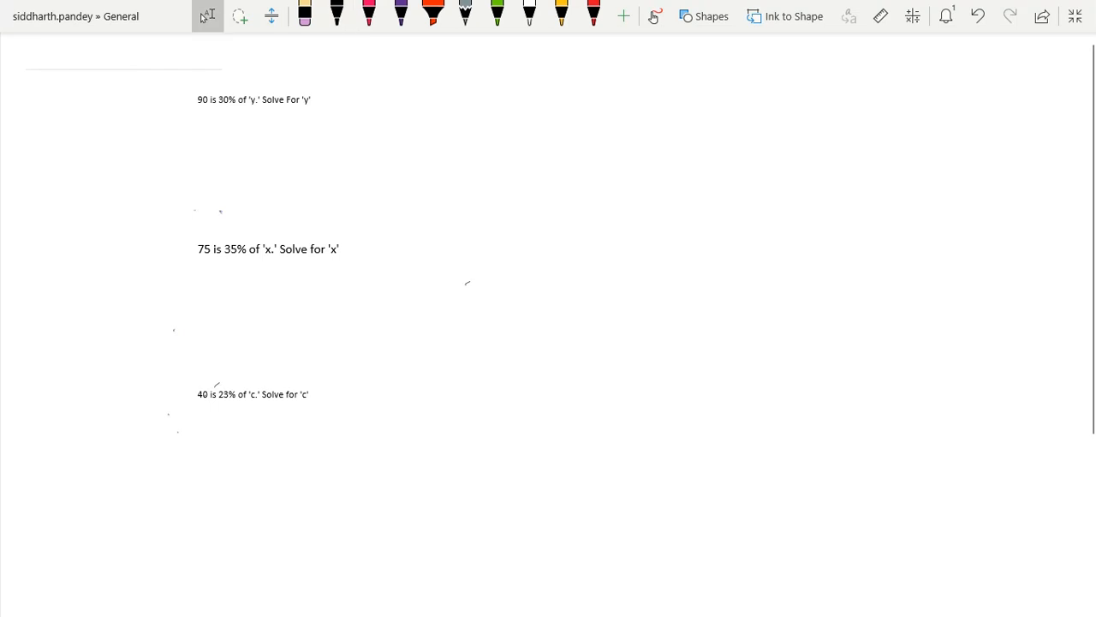
Underline 90, 30% and y in the first problem using black ink
click(335, 14)
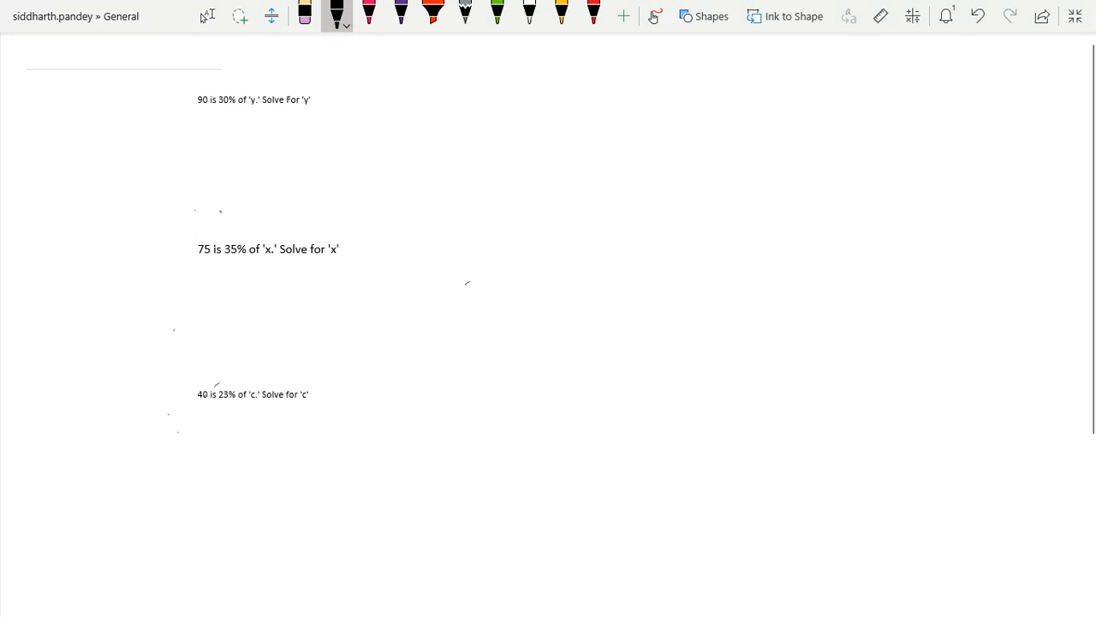
drag(199, 109, 306, 110)
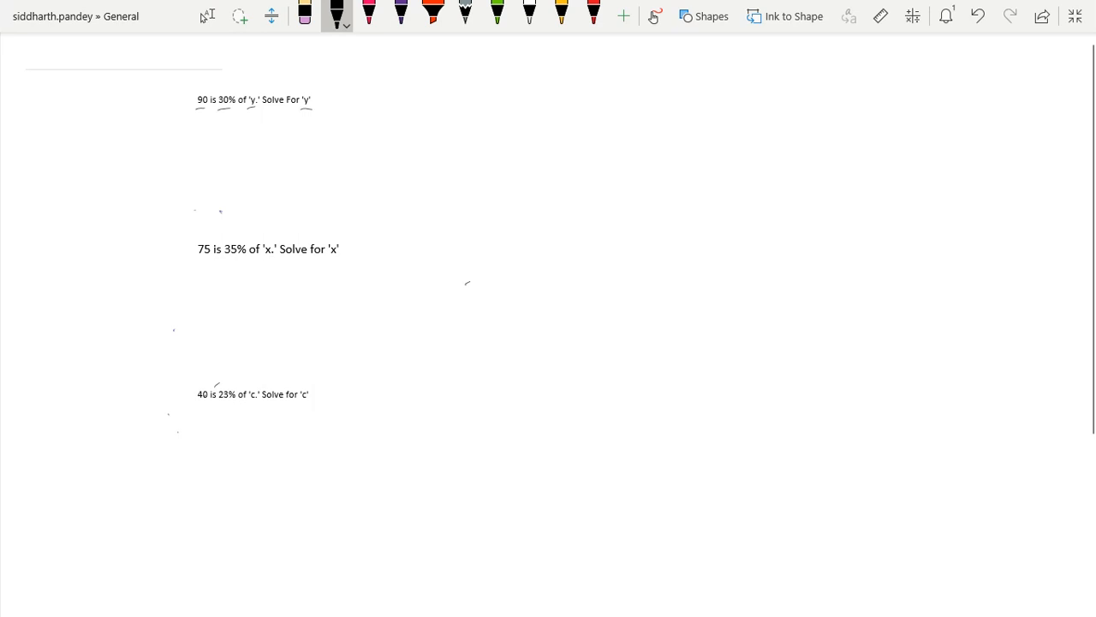
Draw the #/% table frame with 90 over 30% and note 100% above the problem
drag(85, 123, 123, 151)
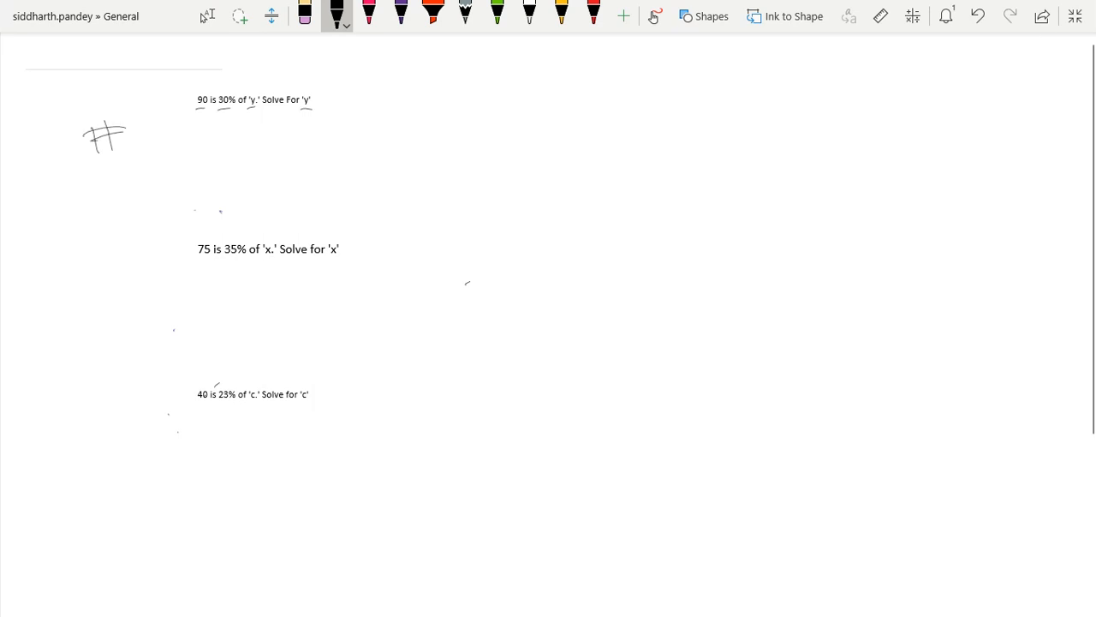
drag(86, 180, 129, 214)
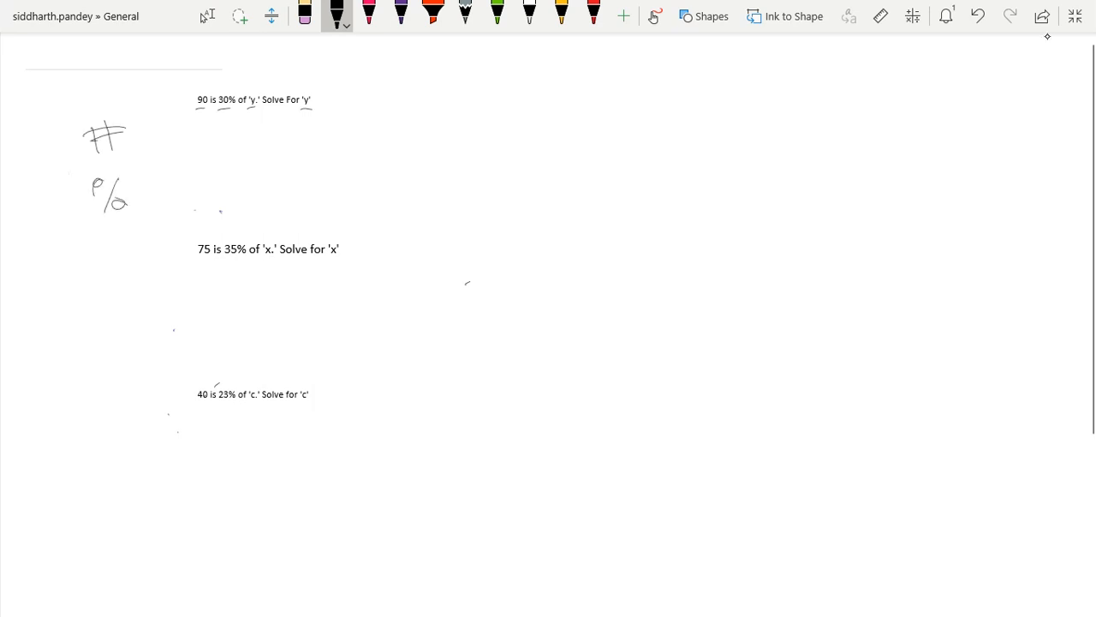
drag(72, 162, 459, 162)
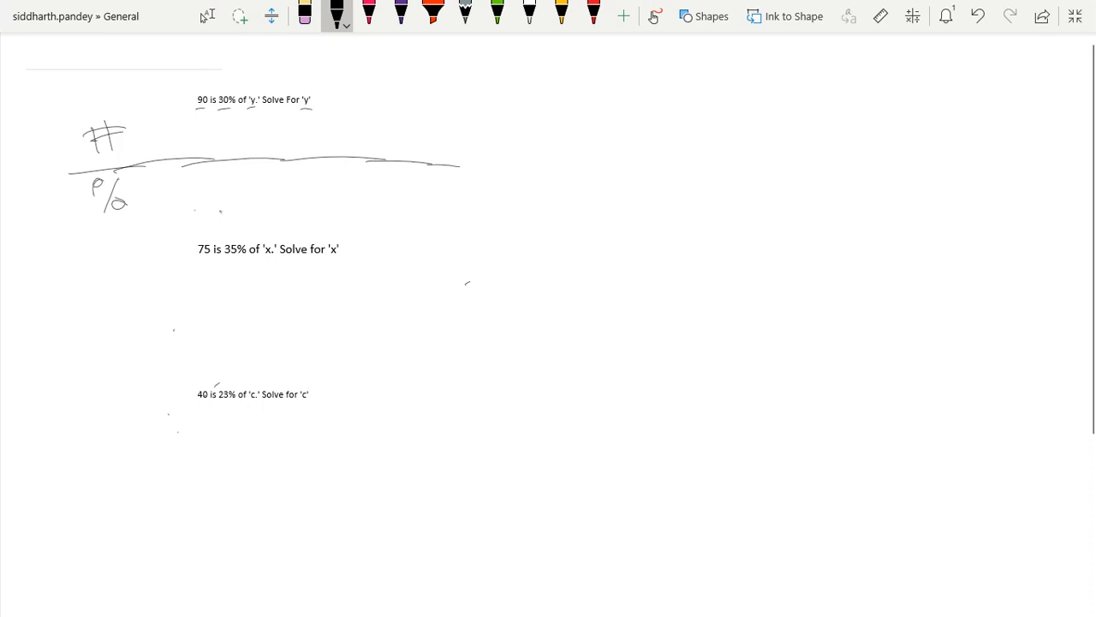
drag(141, 111, 144, 231)
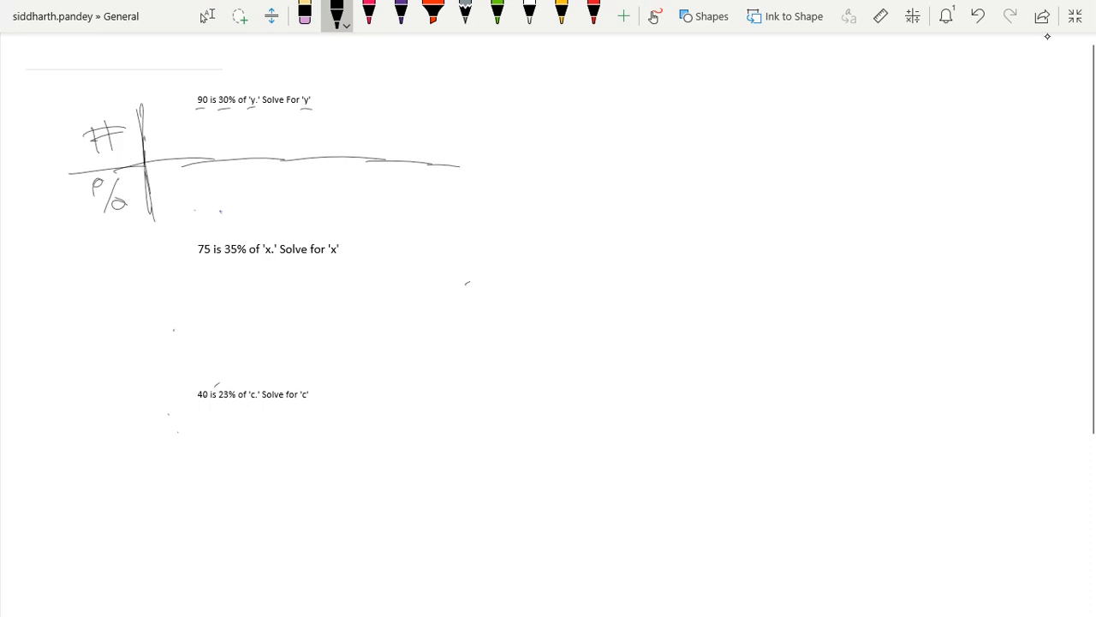
drag(157, 134, 197, 197)
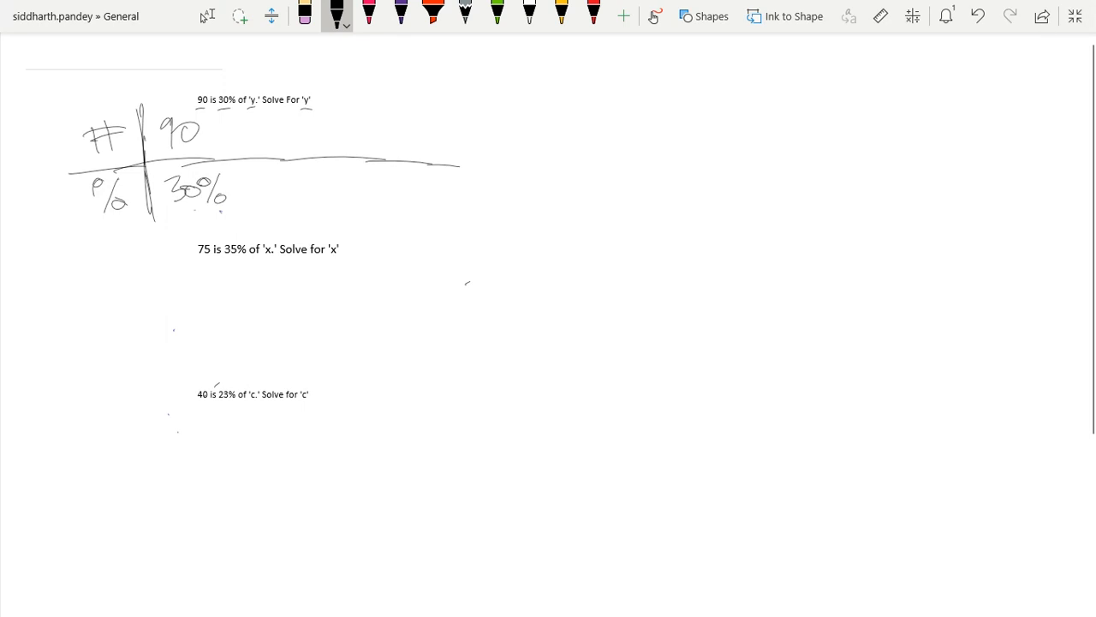
drag(244, 77, 271, 72)
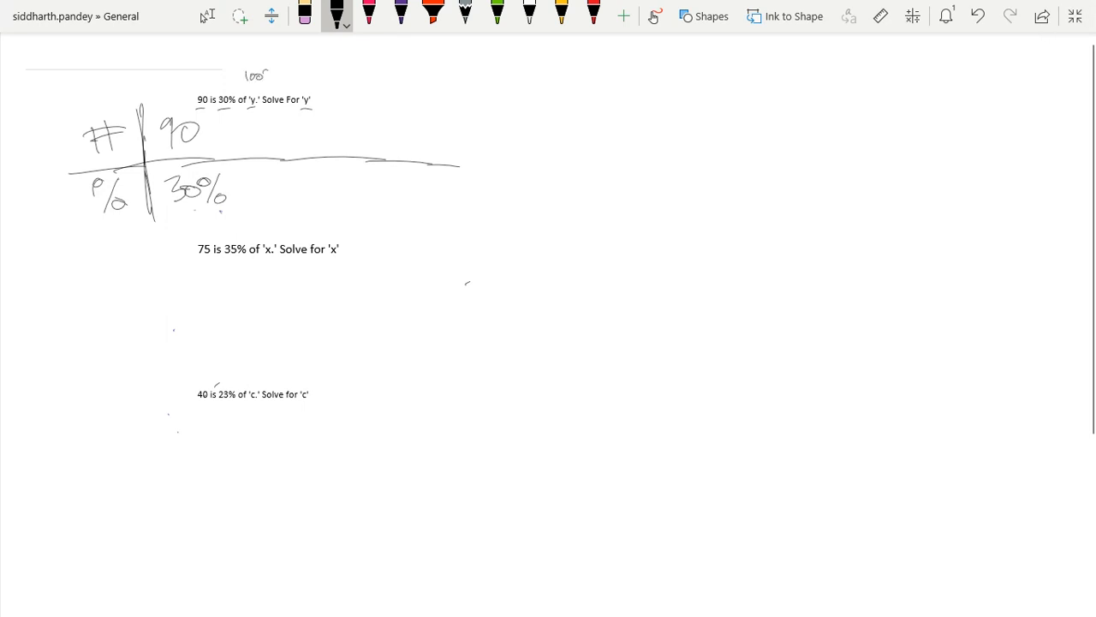
drag(256, 72, 282, 83)
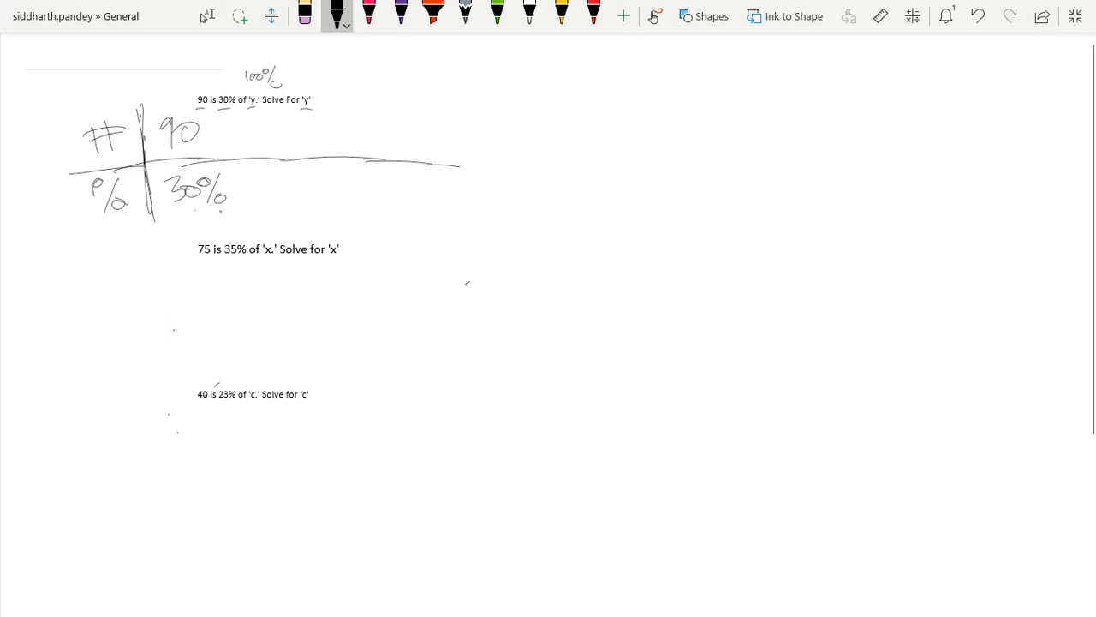
Add the circled 100% column and the middle column showing 3 over 1 after dividing by 30
drag(346, 128, 360, 197)
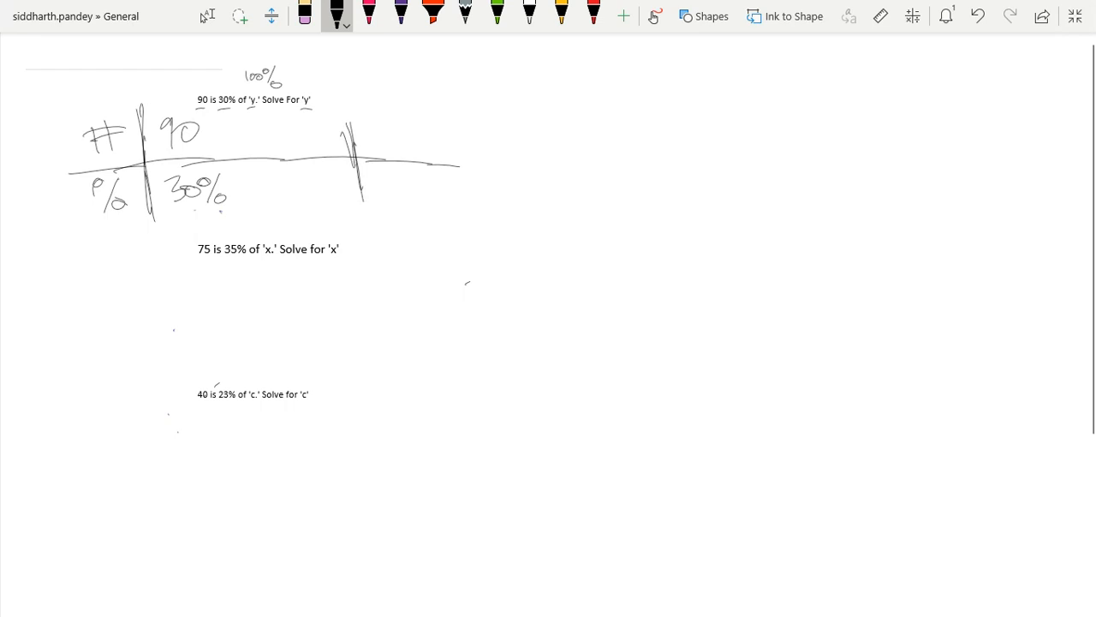
drag(380, 180, 437, 180)
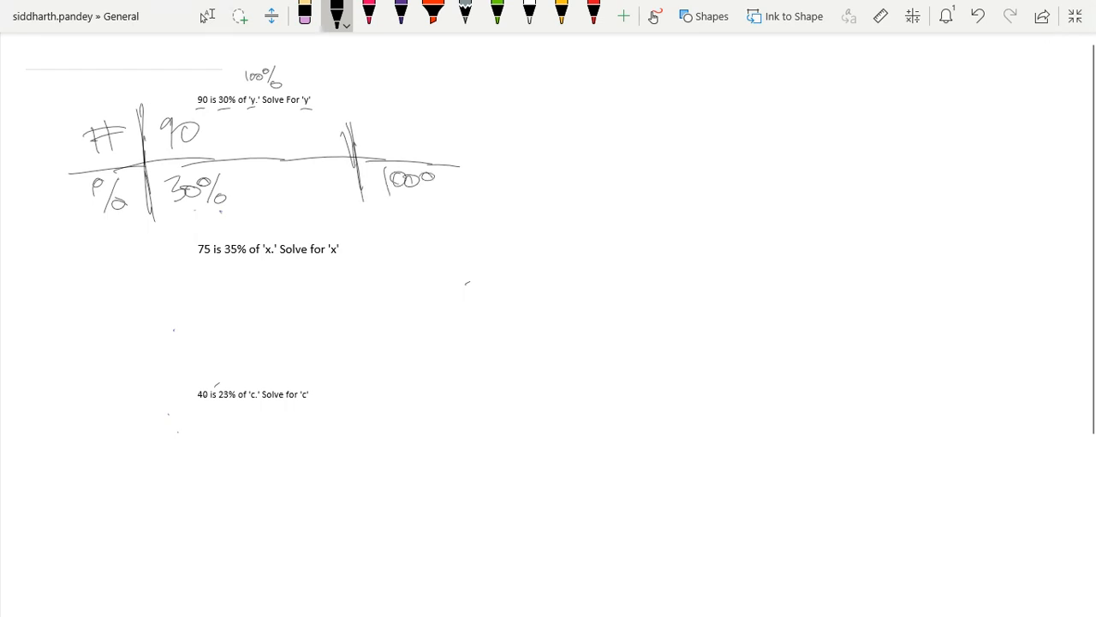
drag(431, 180, 411, 219)
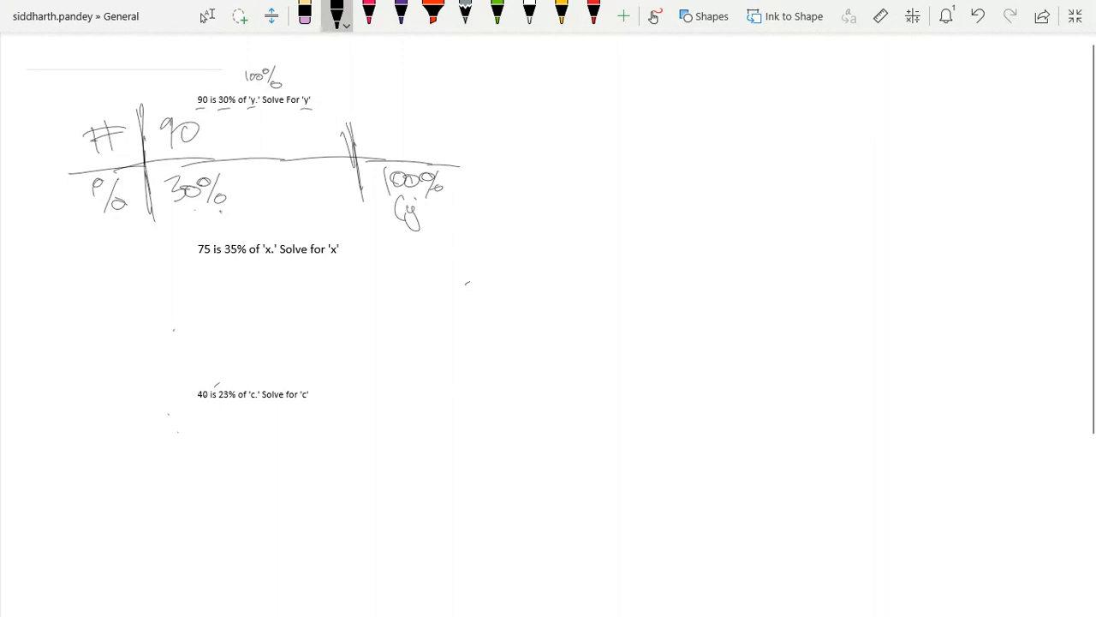
drag(236, 134, 248, 197)
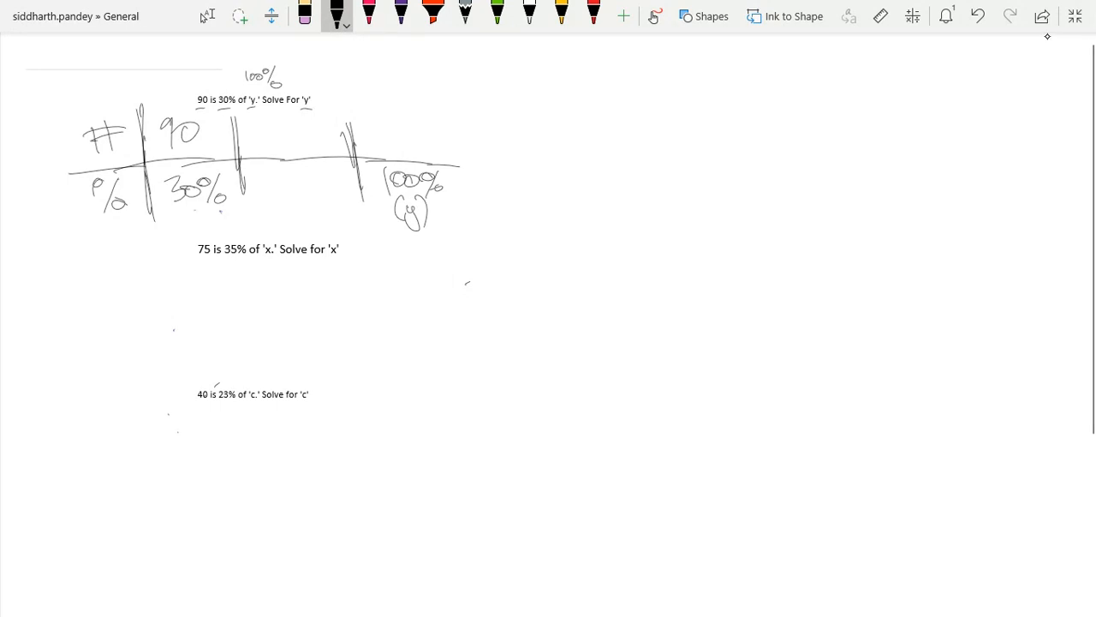
drag(232, 209, 265, 226)
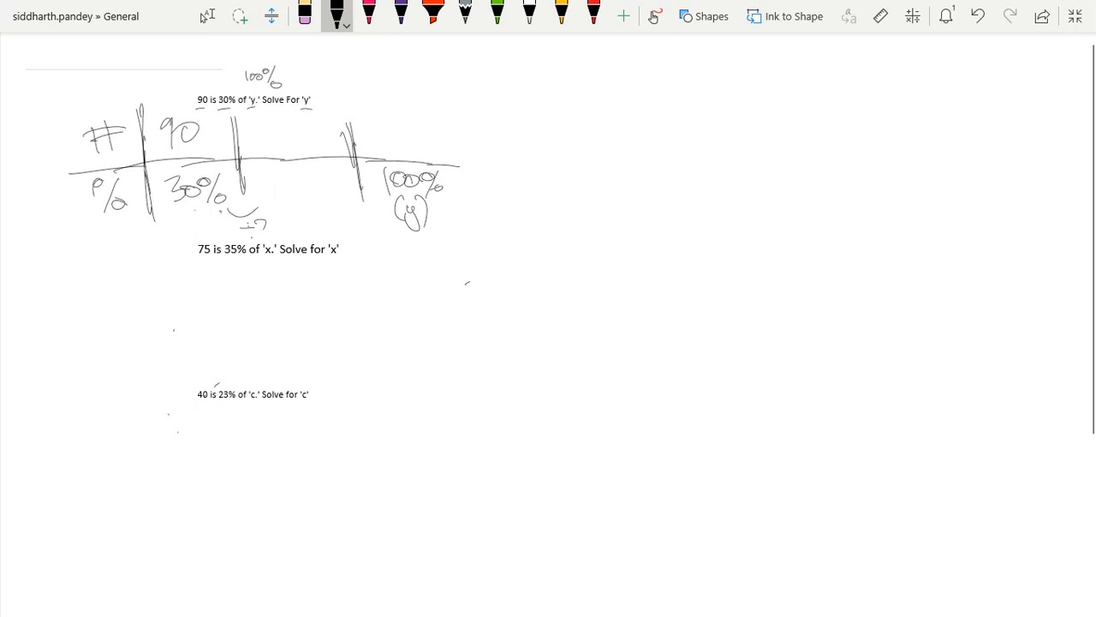
drag(254, 226, 274, 236)
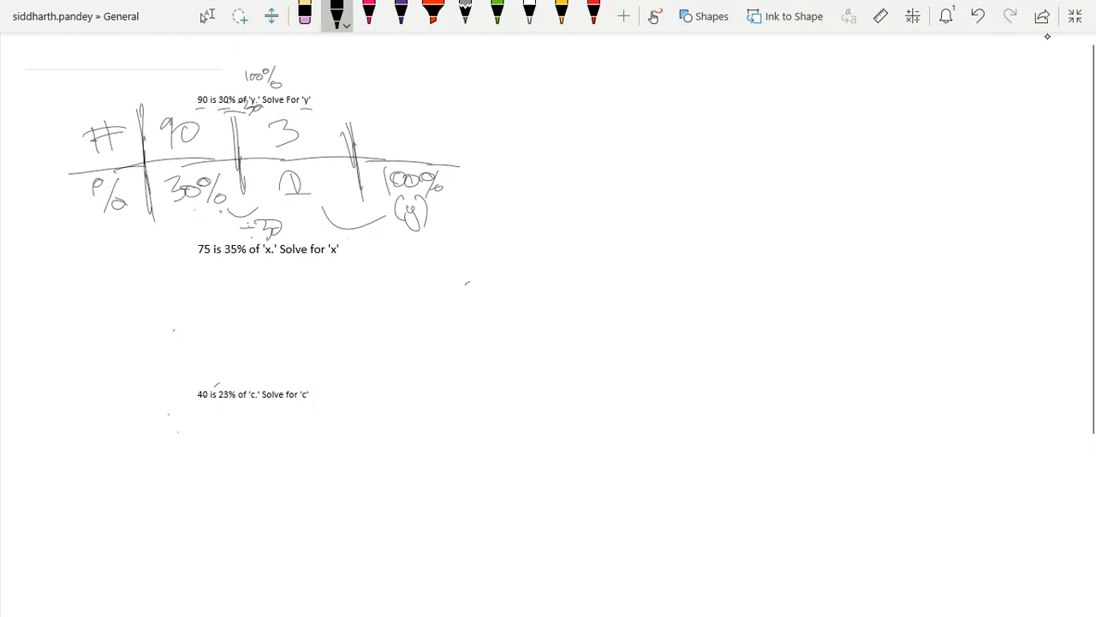
Annotate the multiply-by-100 step, fill in 300 and write y = 300 beside the table
drag(351, 111, 368, 239)
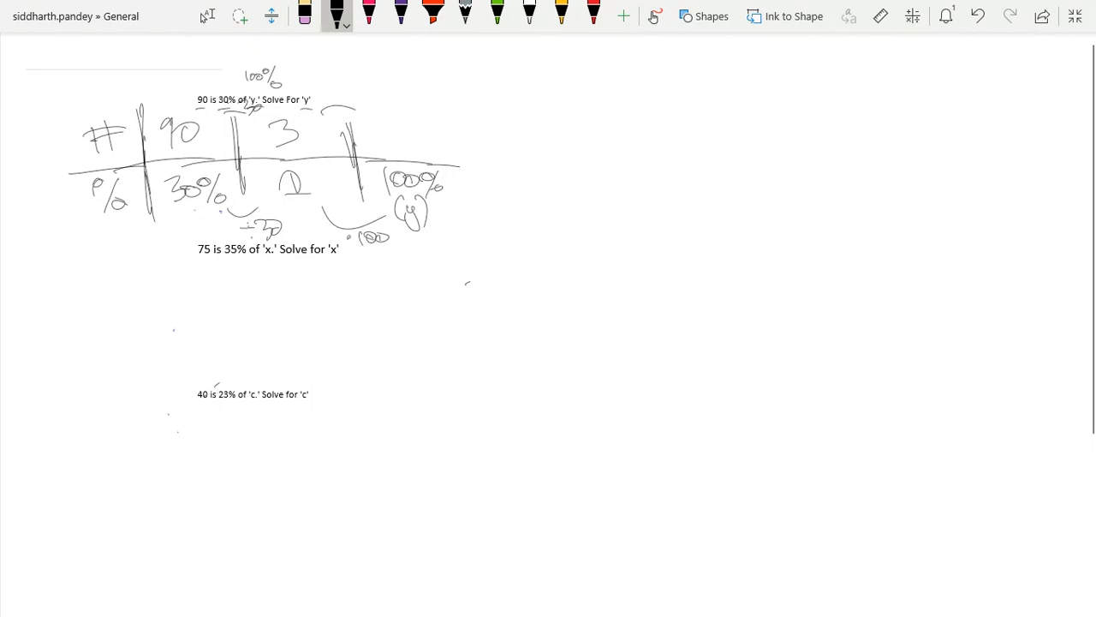
drag(334, 94, 377, 107)
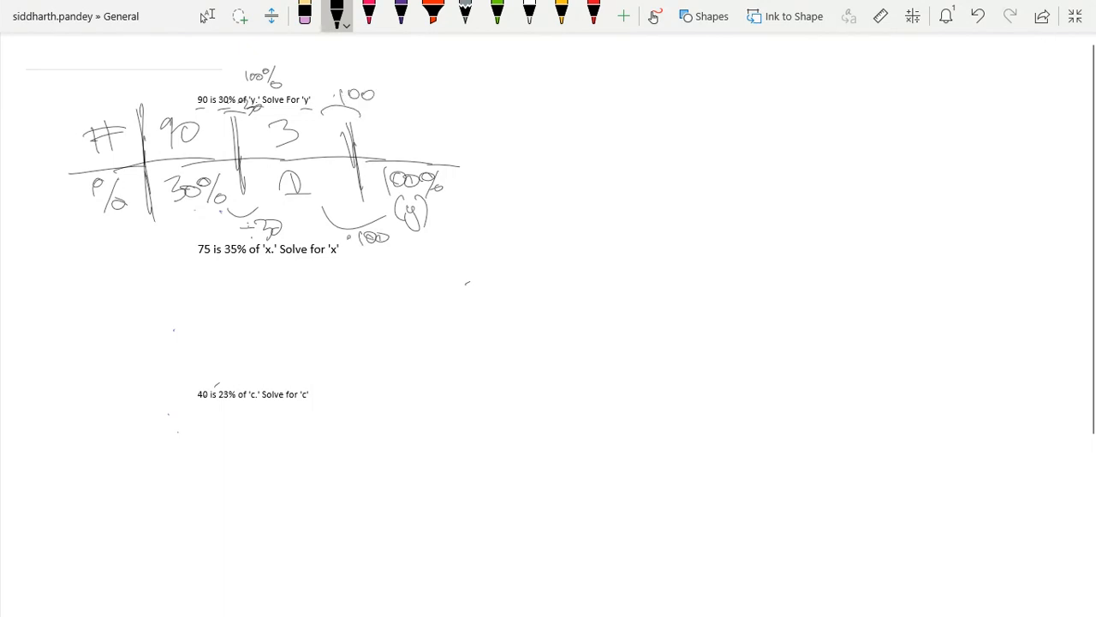
drag(394, 129, 459, 150)
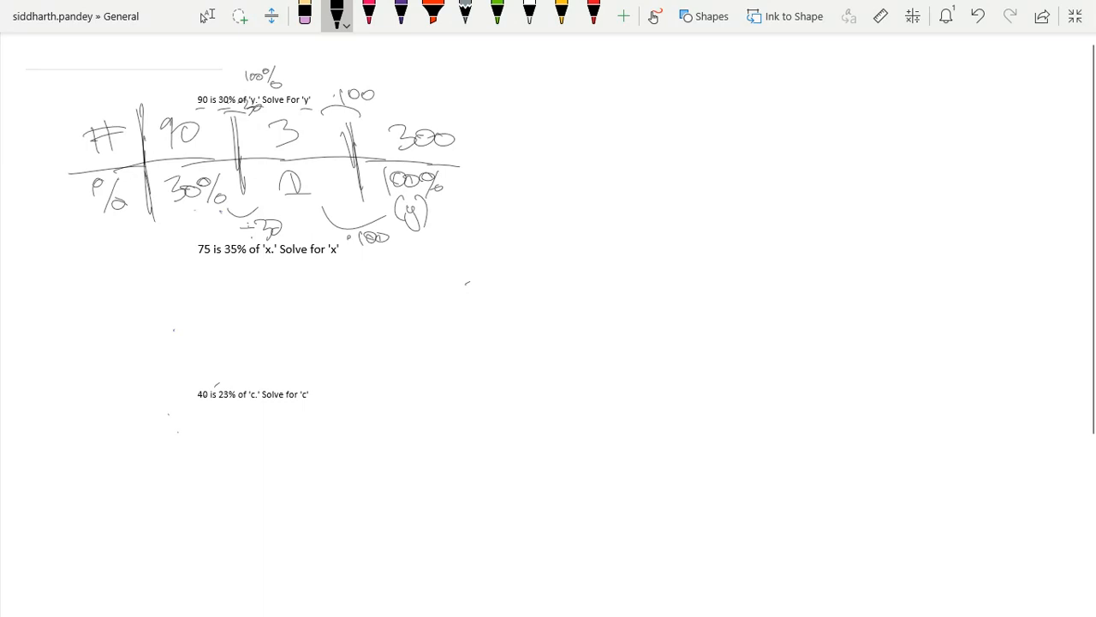
drag(513, 150, 534, 185)
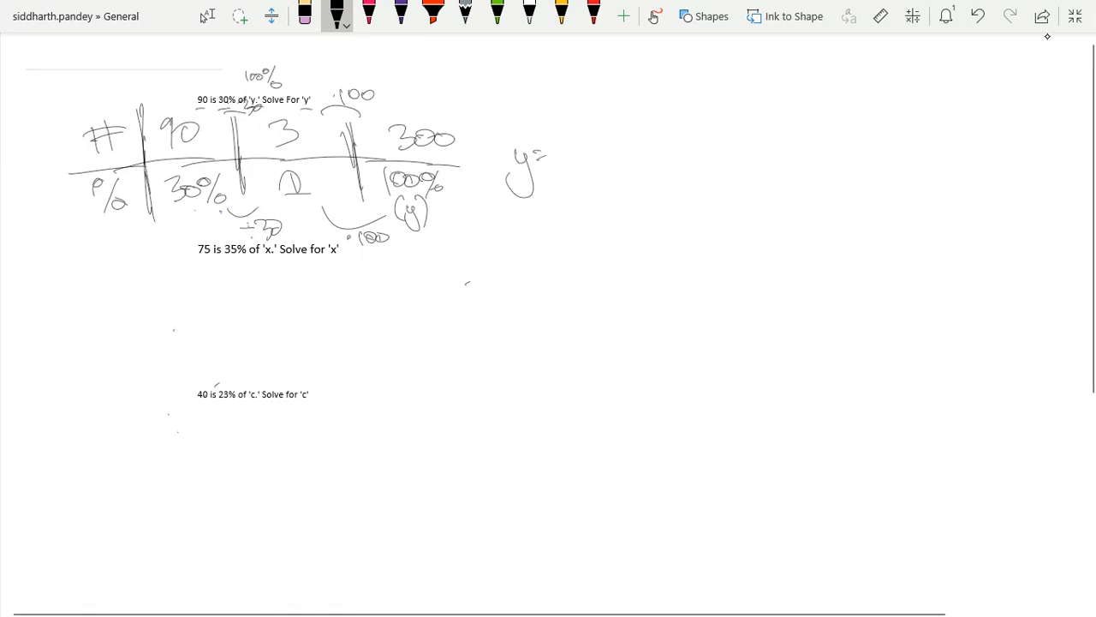
drag(535, 154, 608, 155)
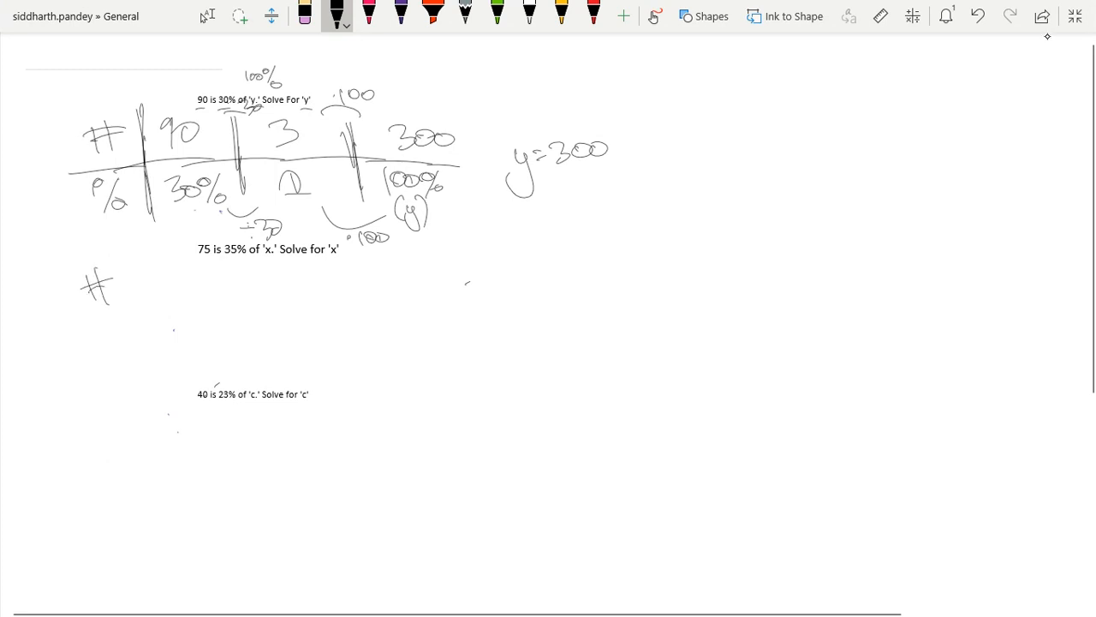
Work the second table through ≈2.14 over 1 to ≈214 at 100%
drag(77, 322, 360, 319)
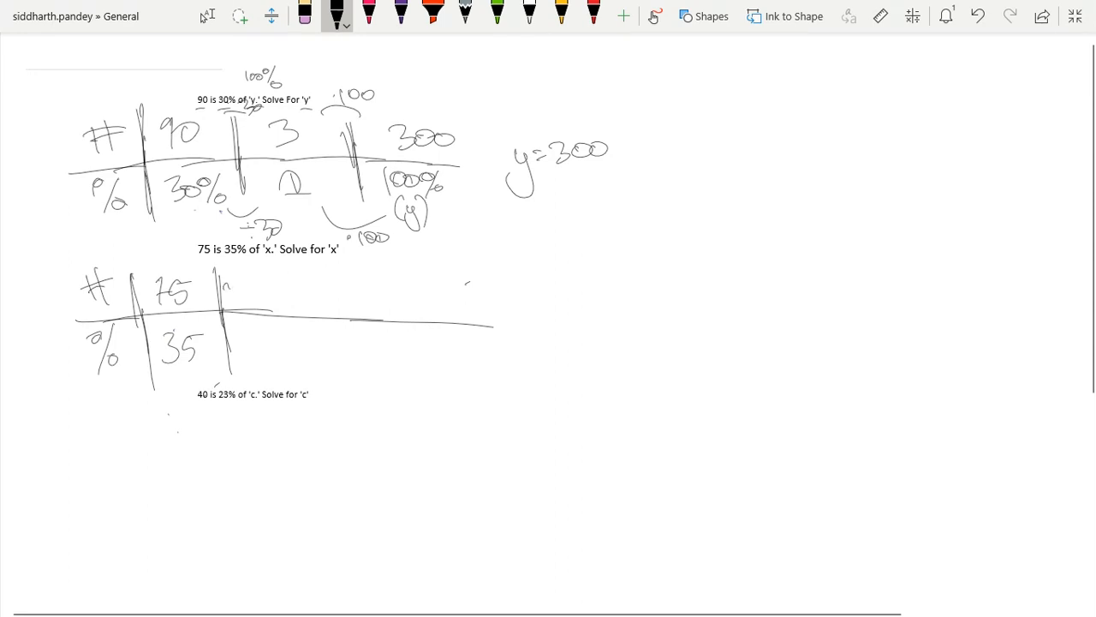
drag(238, 287, 257, 294)
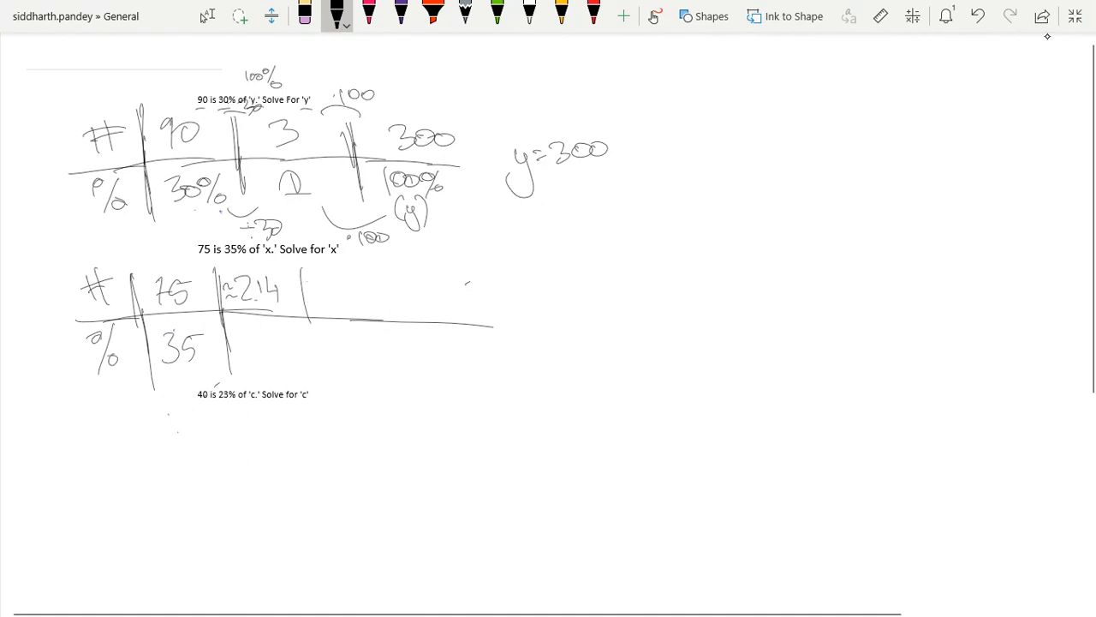
drag(312, 300, 312, 380)
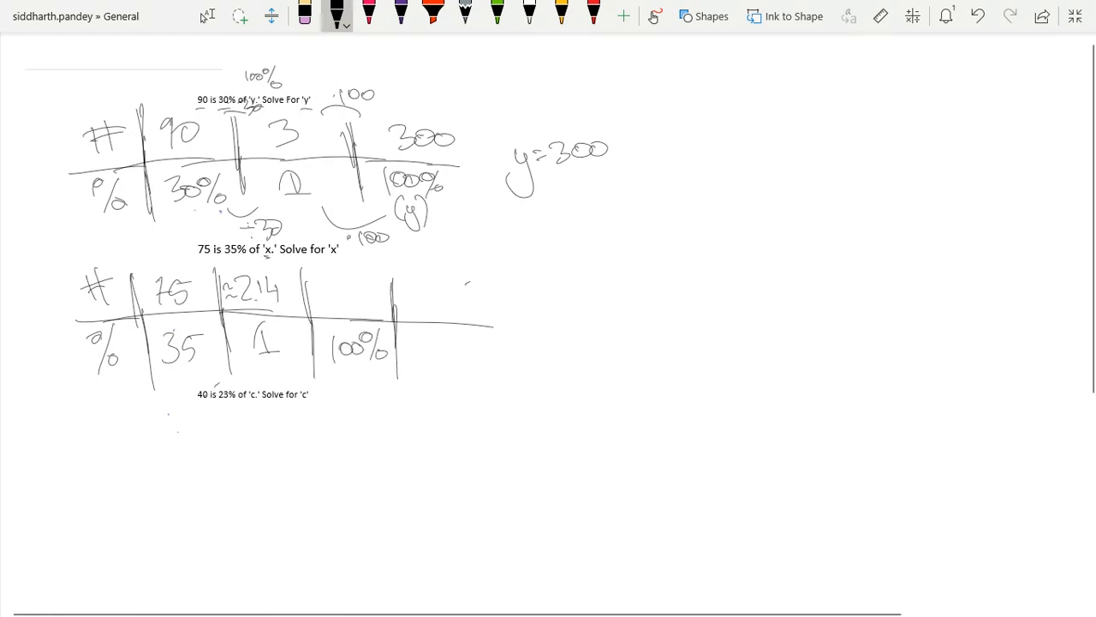
drag(343, 369, 368, 380)
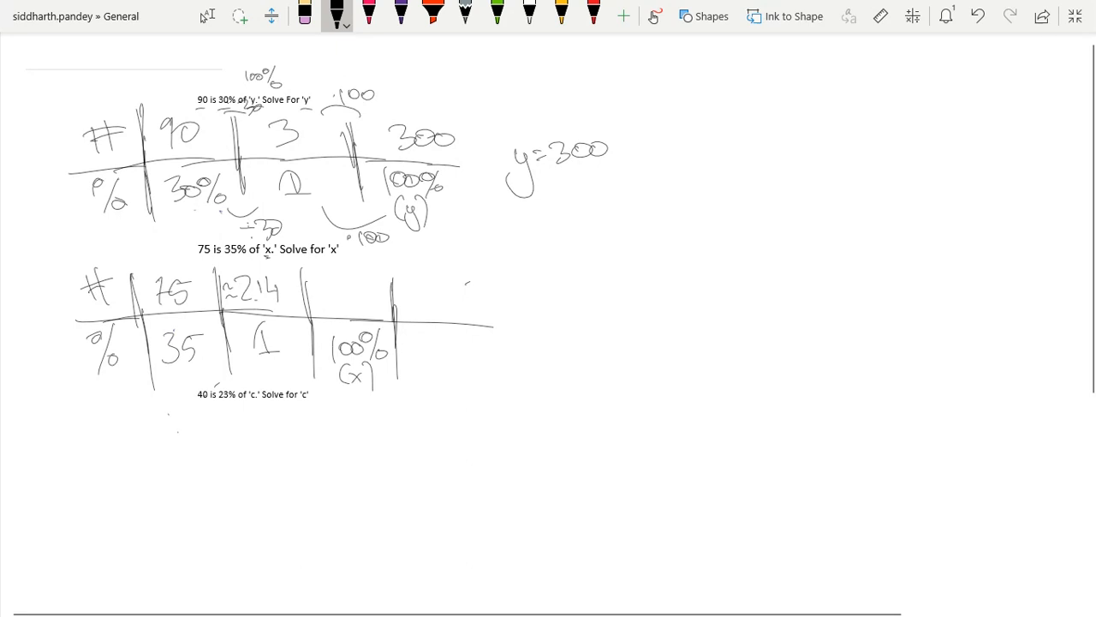
drag(308, 288, 343, 291)
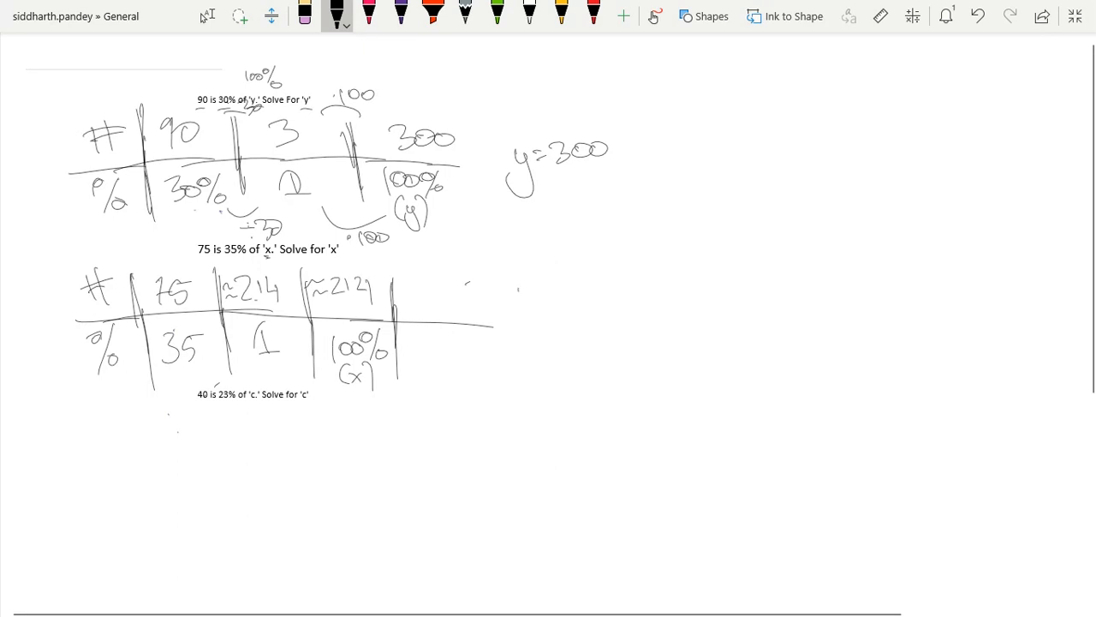
Write x ≈ 214 beside it and start the third table with 40 and 23
drag(517, 295, 574, 295)
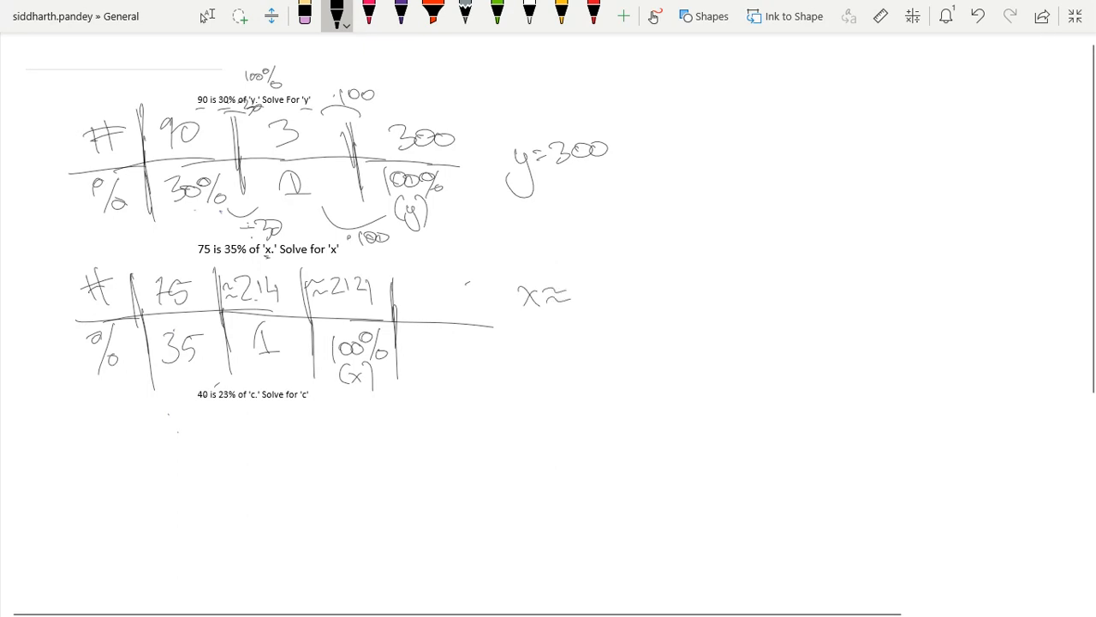
drag(548, 292, 608, 295)
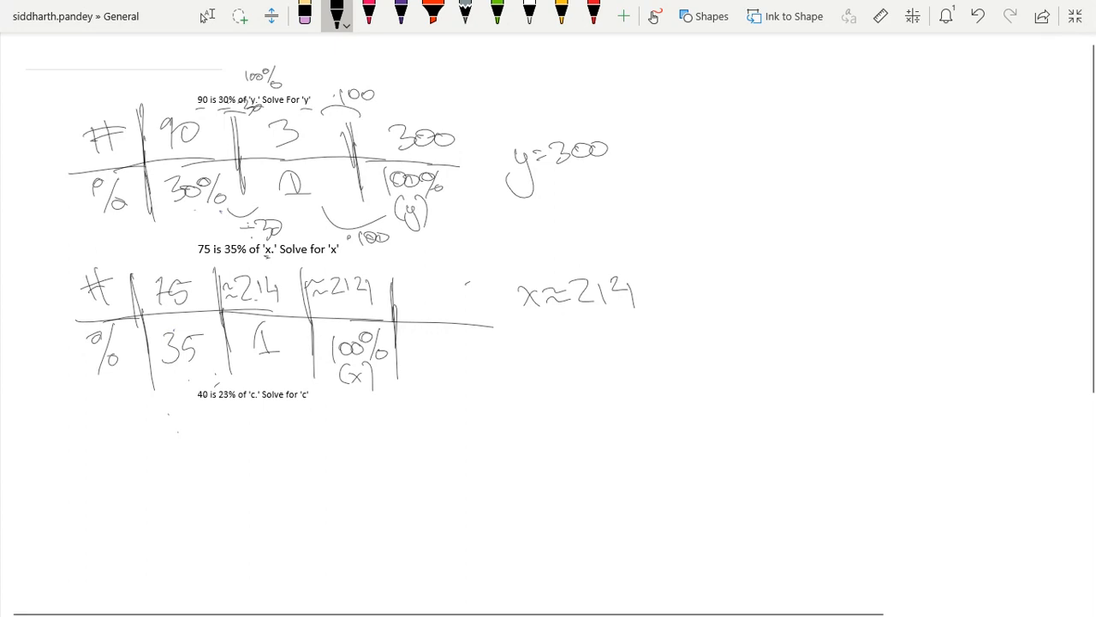
drag(86, 420, 161, 473)
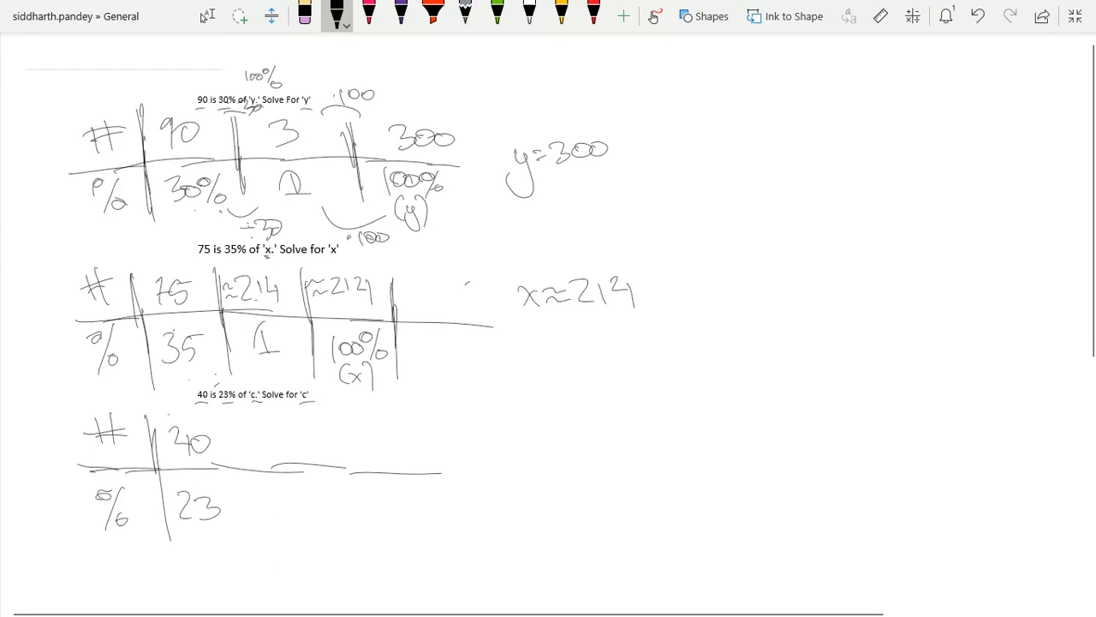
Extend the third table with 1, 100% (c), ≈1.739 and ≈174
drag(249, 420, 250, 531)
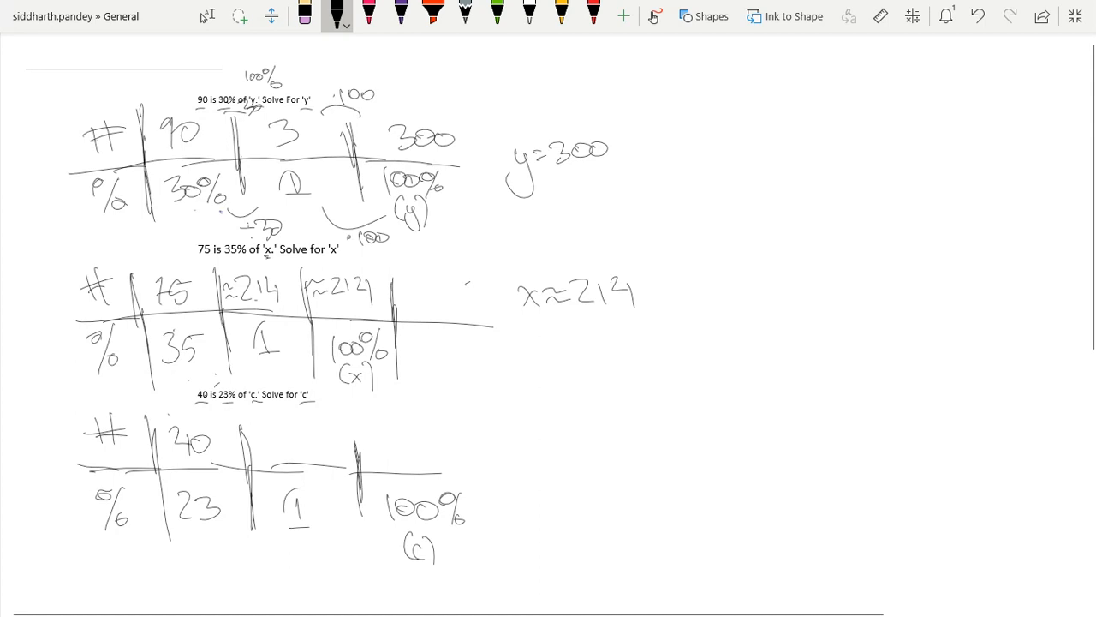
drag(265, 442, 282, 446)
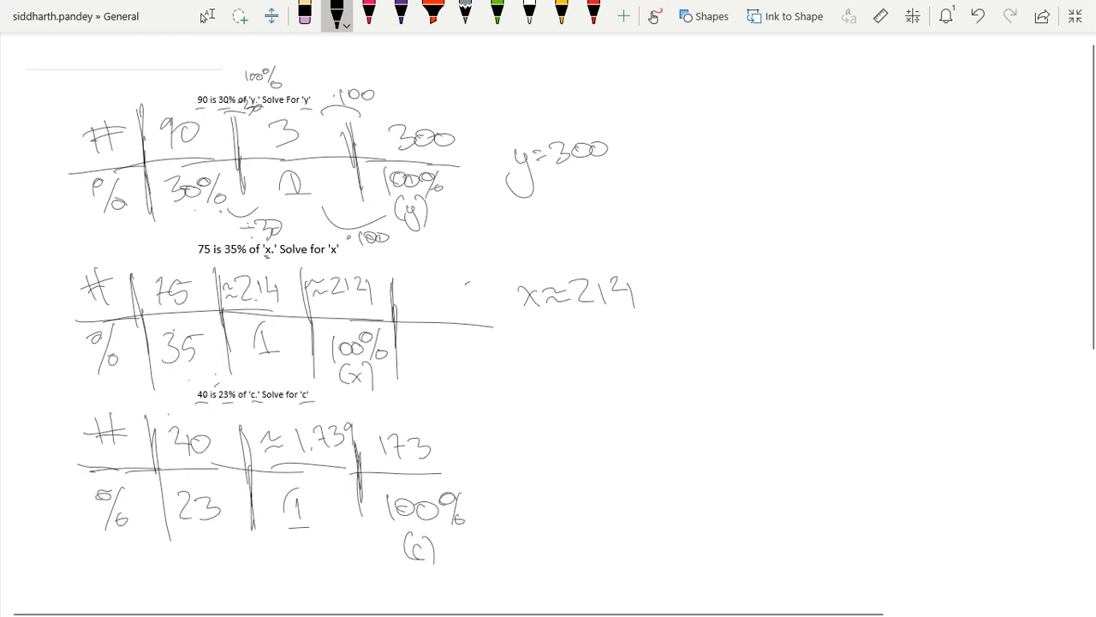
click(305, 17)
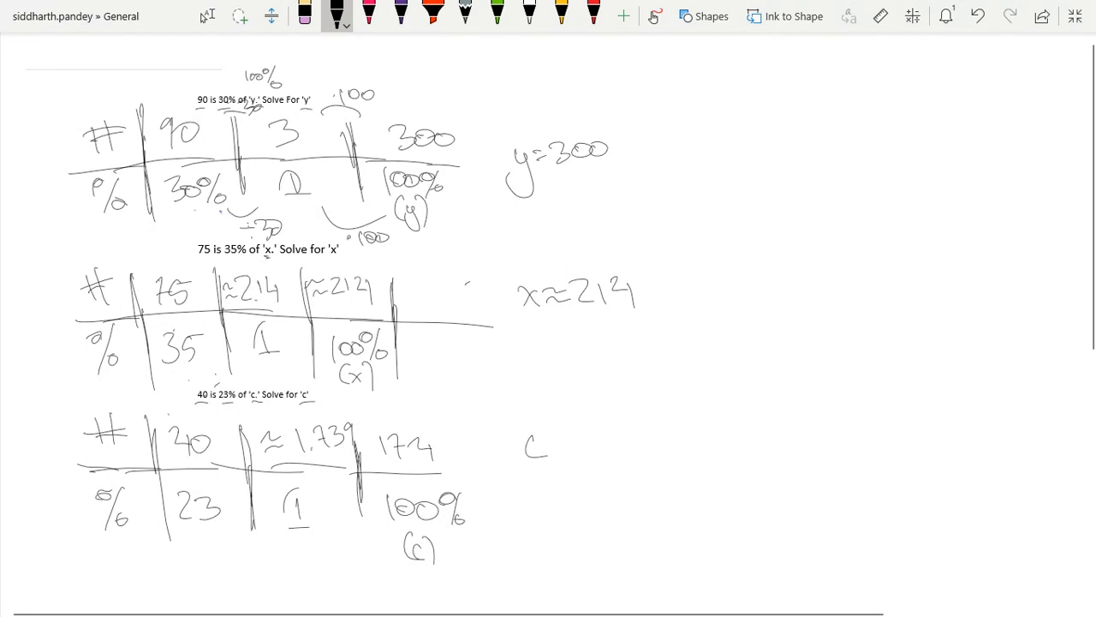
Write the answer c ≈ 174 beside the table and switch to purple ink
drag(557, 446, 608, 446)
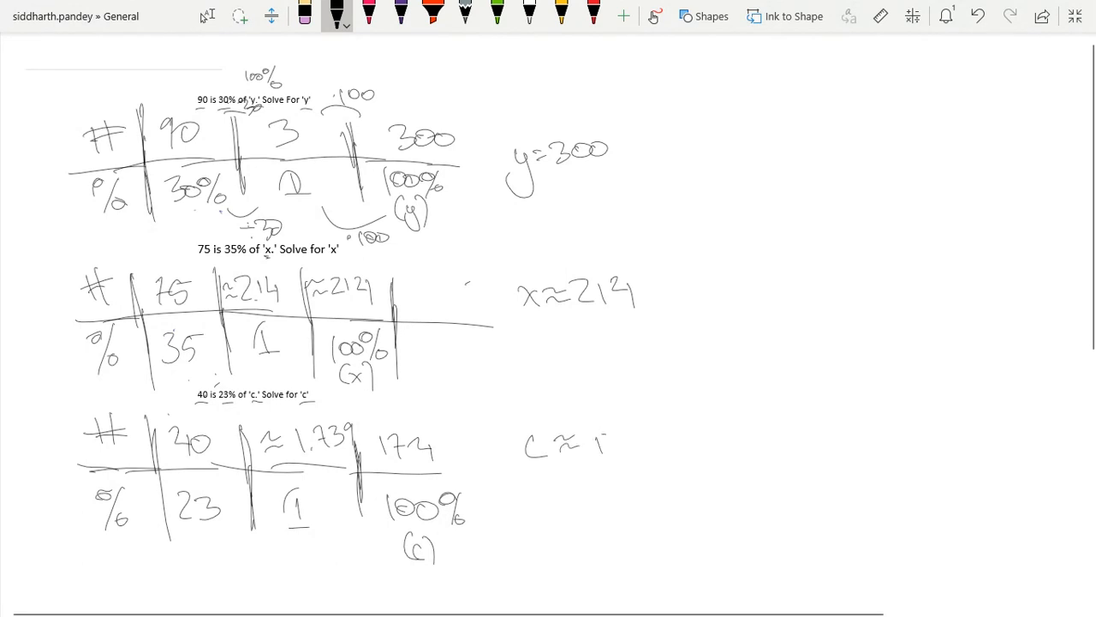
drag(600, 442, 637, 442)
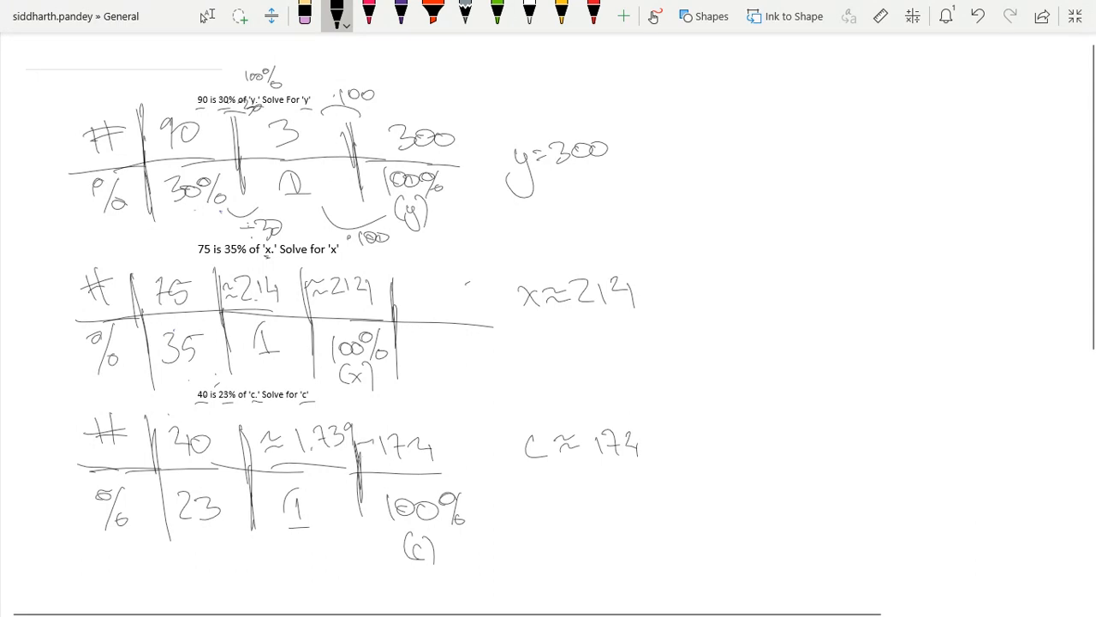
click(398, 19)
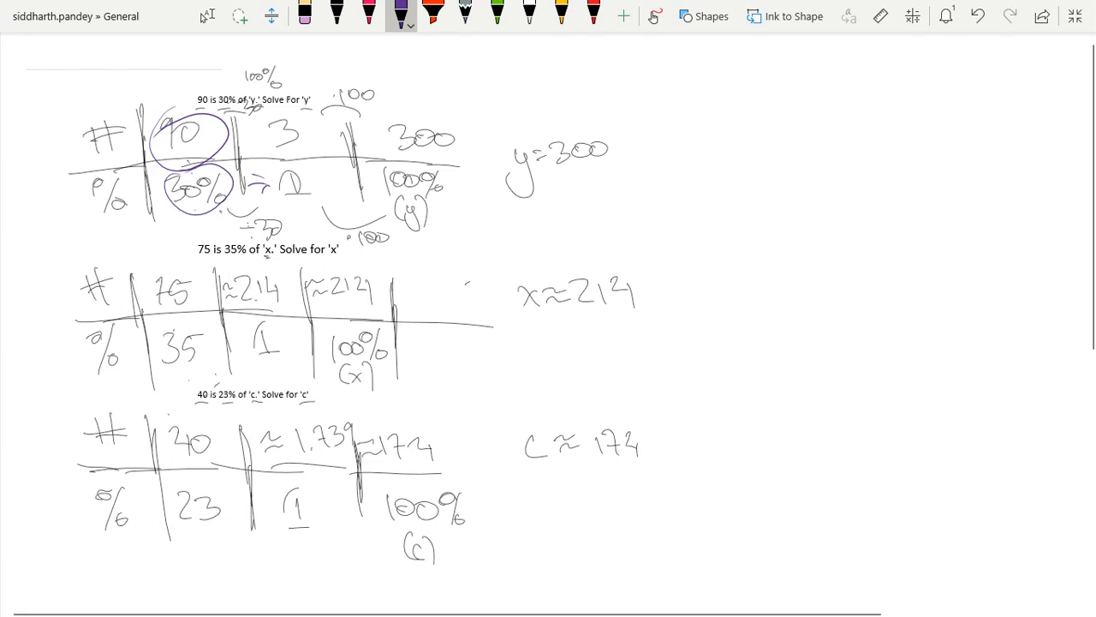
Label the first table with #, % and w in purple and start #/% · at top right
drag(185, 94, 197, 77)
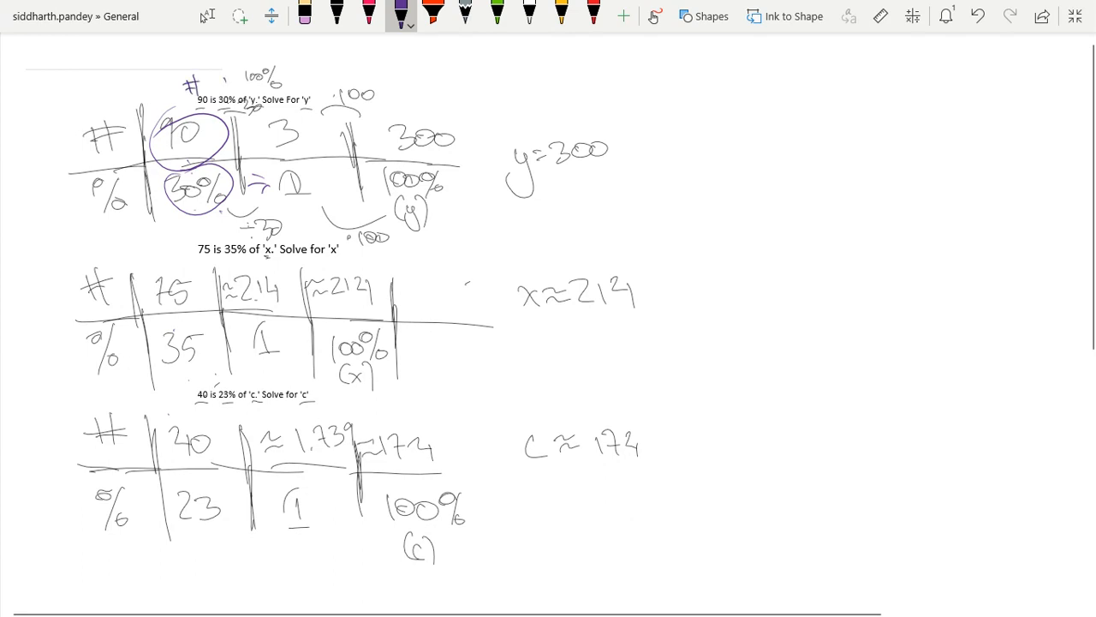
drag(219, 77, 236, 86)
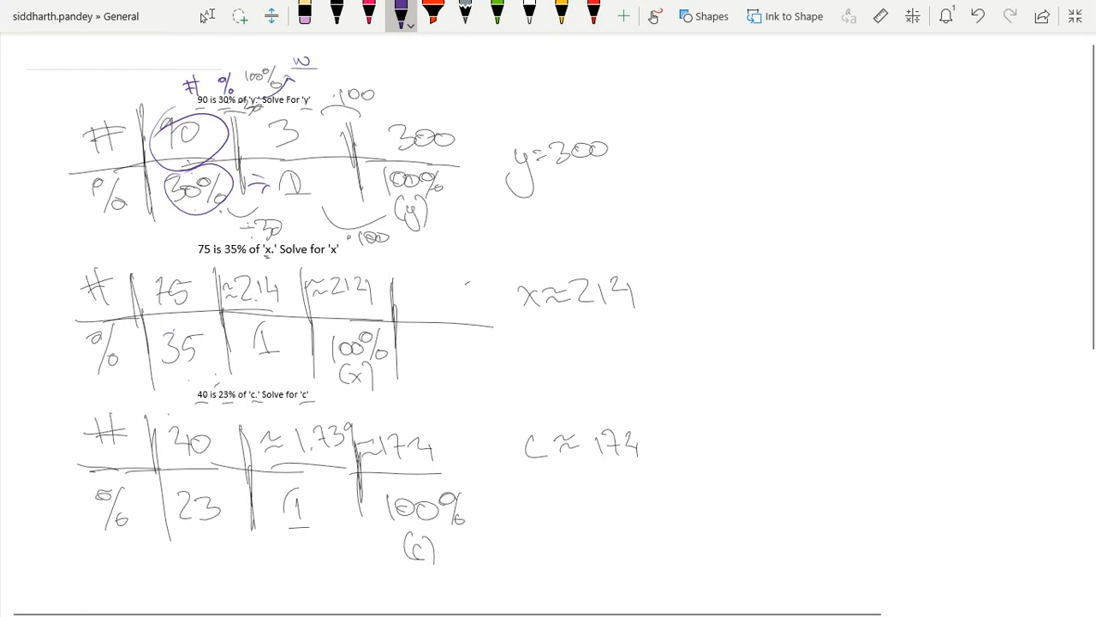
drag(671, 69, 688, 103)
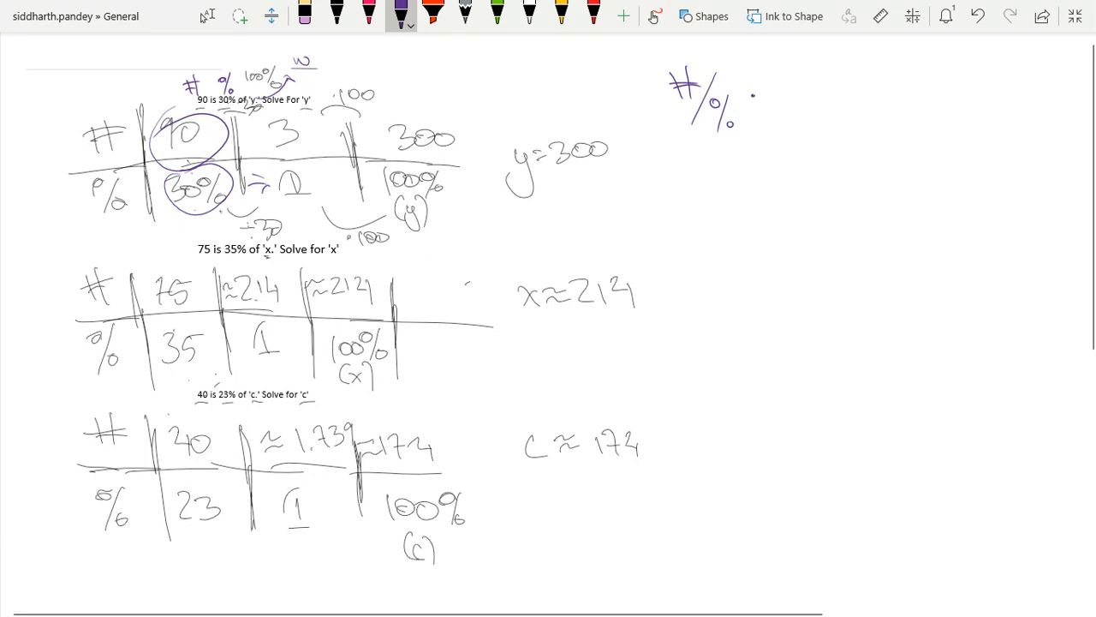
Complete #/% · 100/1 = w and box the simplified 100#/% = w below it
drag(767, 83, 808, 97)
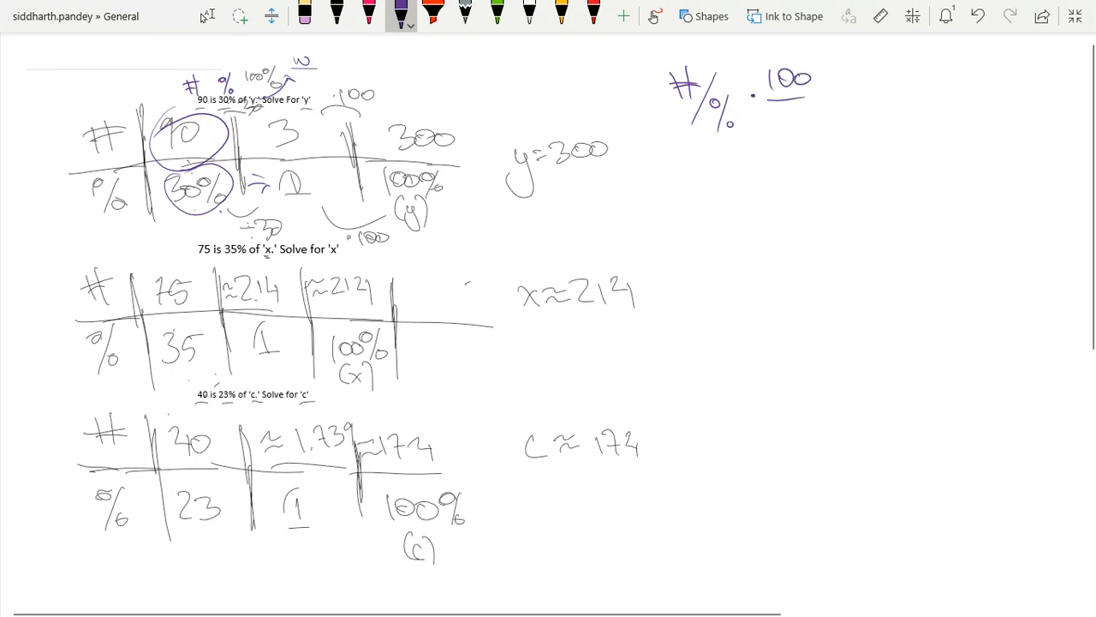
drag(788, 106, 791, 120)
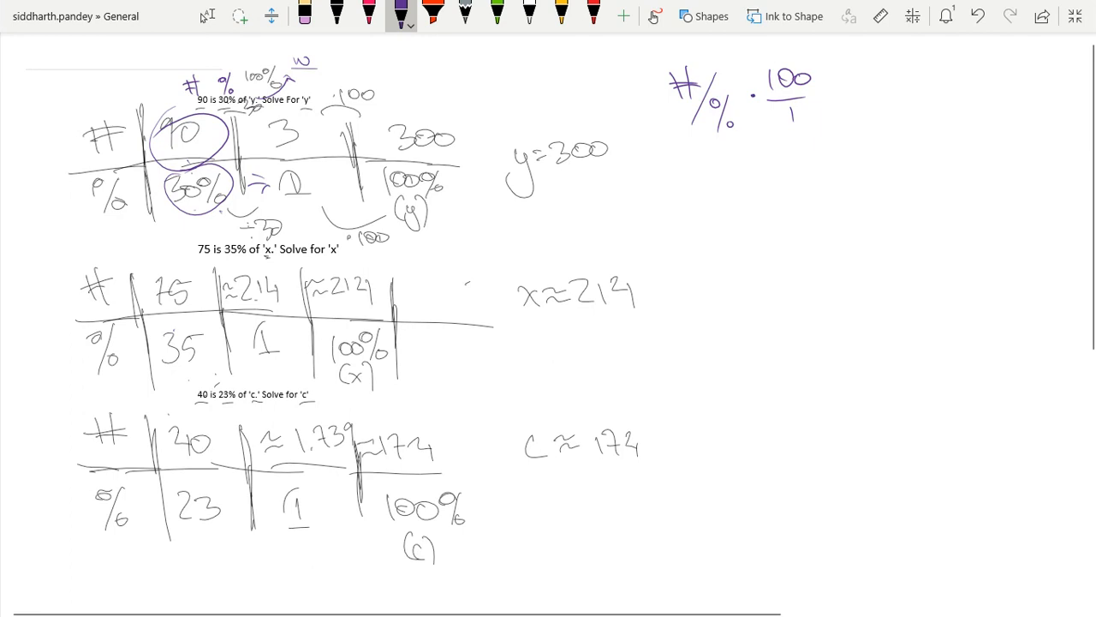
drag(836, 89, 911, 94)
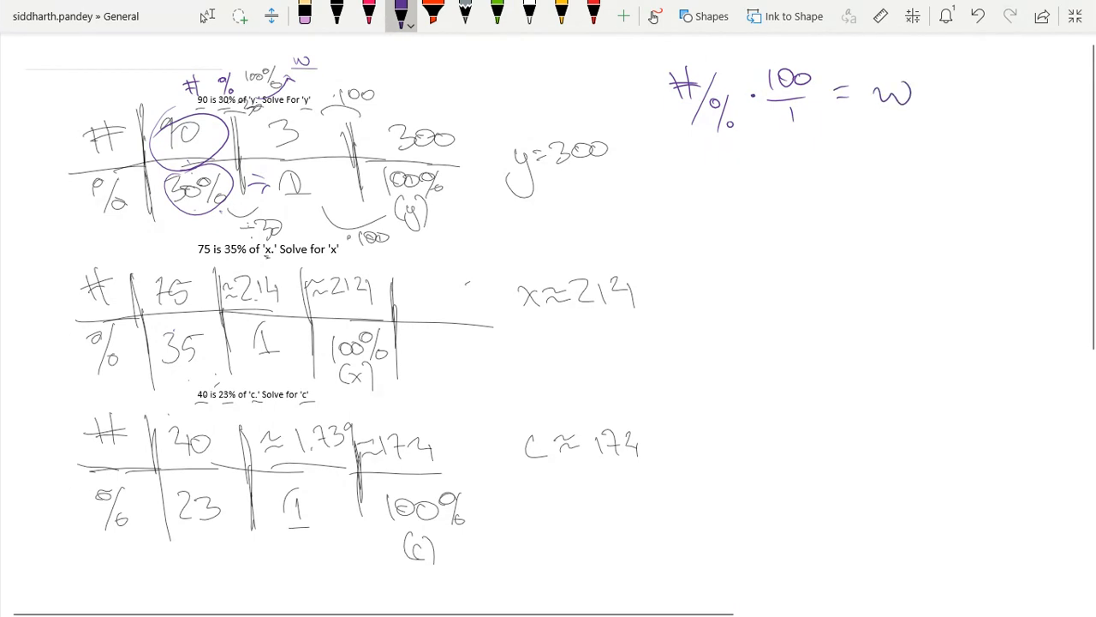
drag(736, 180, 767, 185)
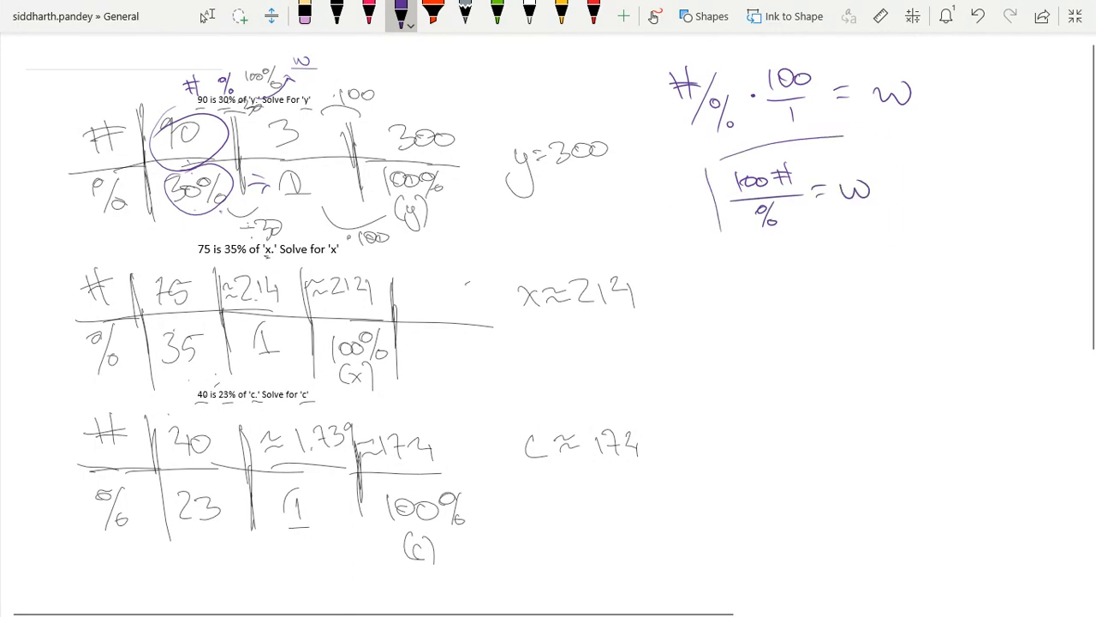
drag(745, 137, 908, 248)
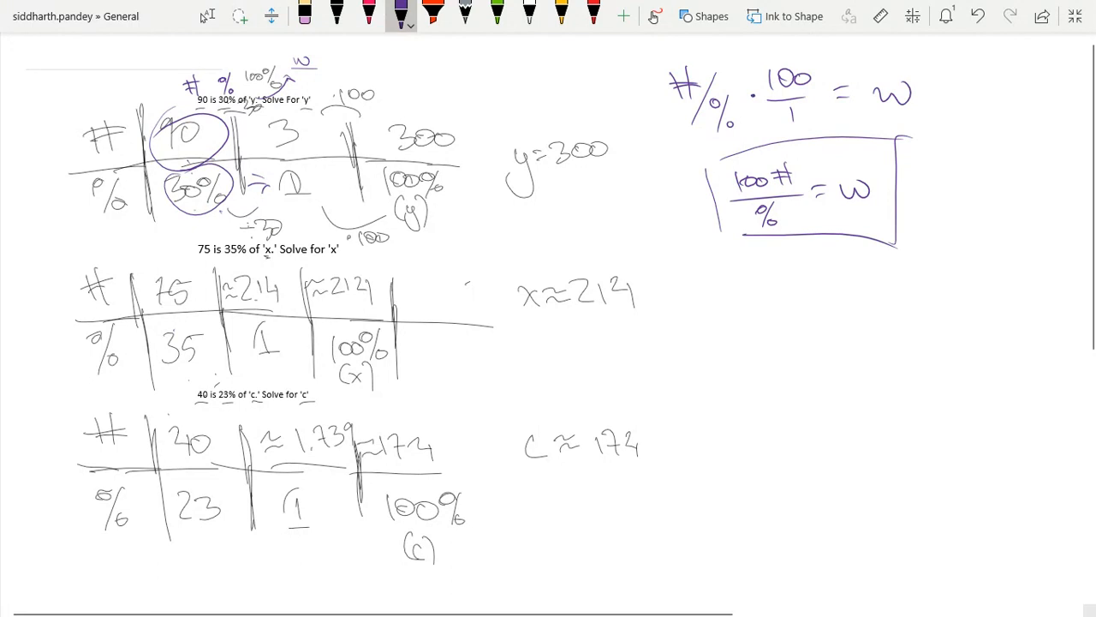
Write DO NOT MEMORIZE under the box and underline it
drag(710, 282, 727, 322)
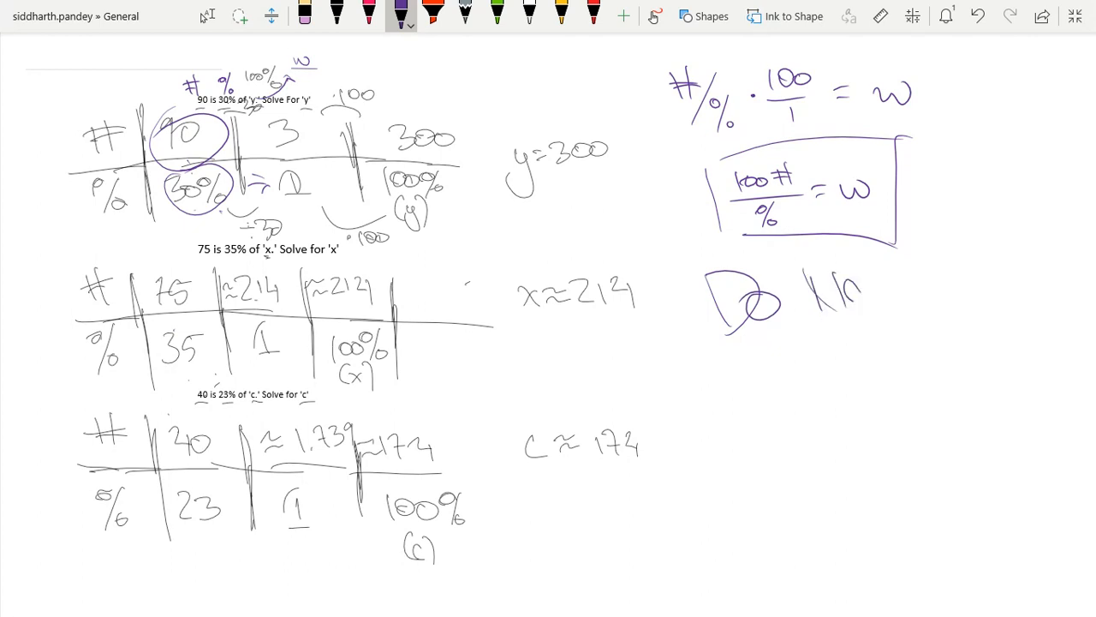
drag(779, 342, 836, 368)
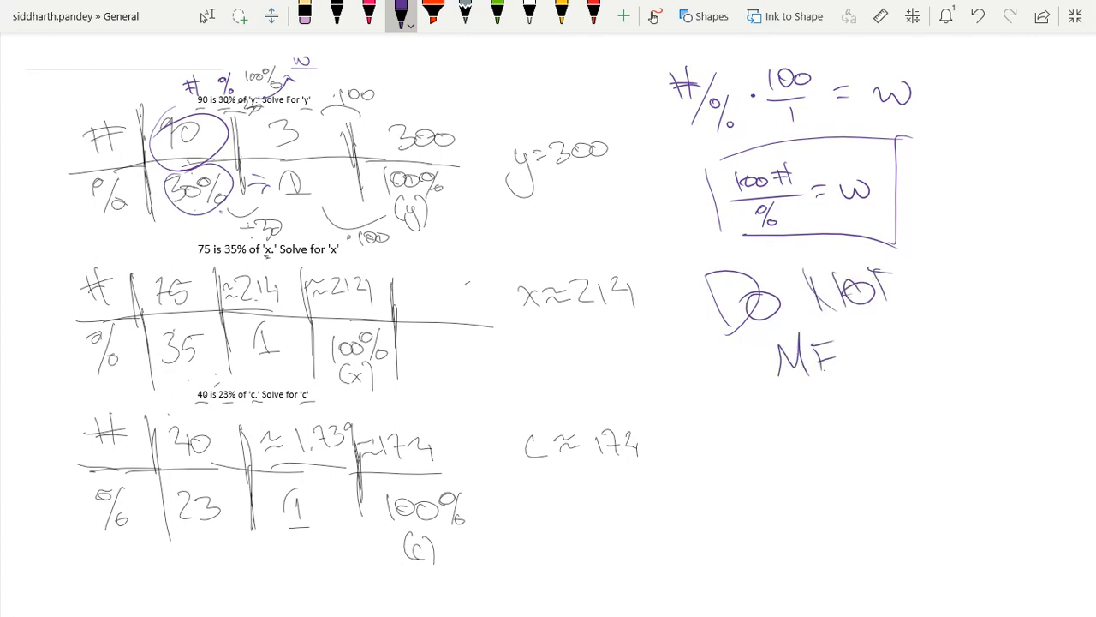
drag(775, 360, 934, 346)
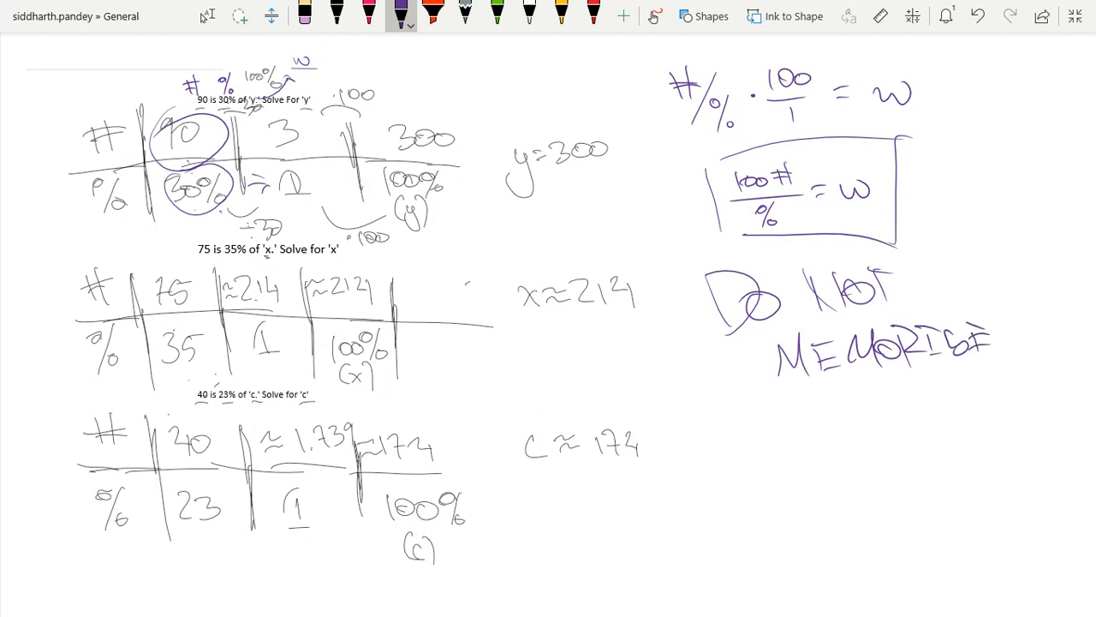
drag(774, 386, 993, 377)
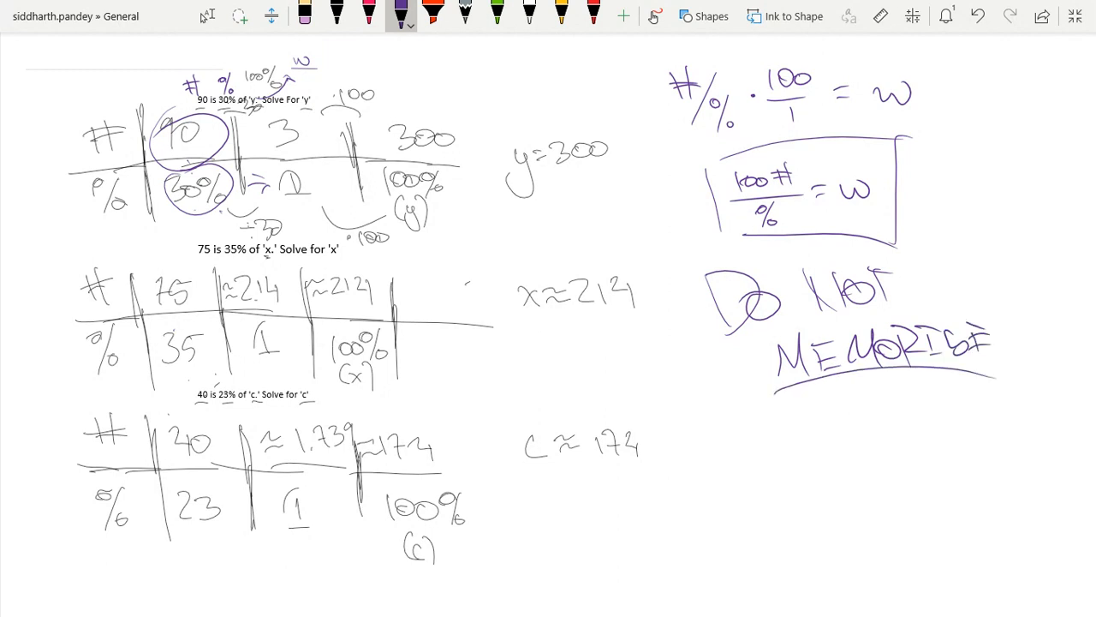